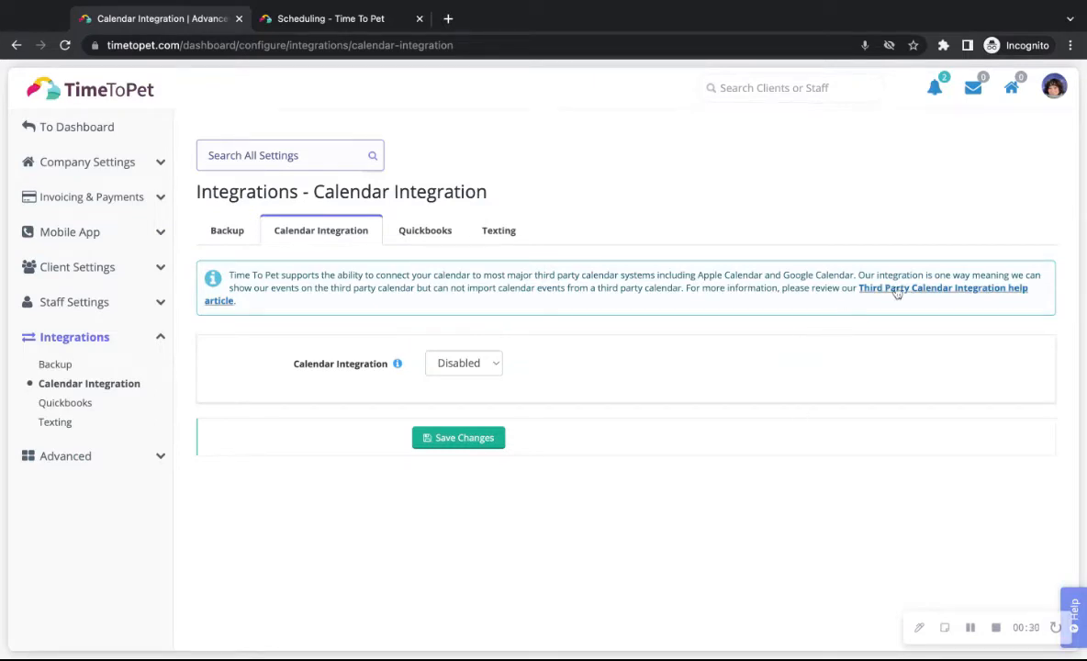
mouse_move(492, 382)
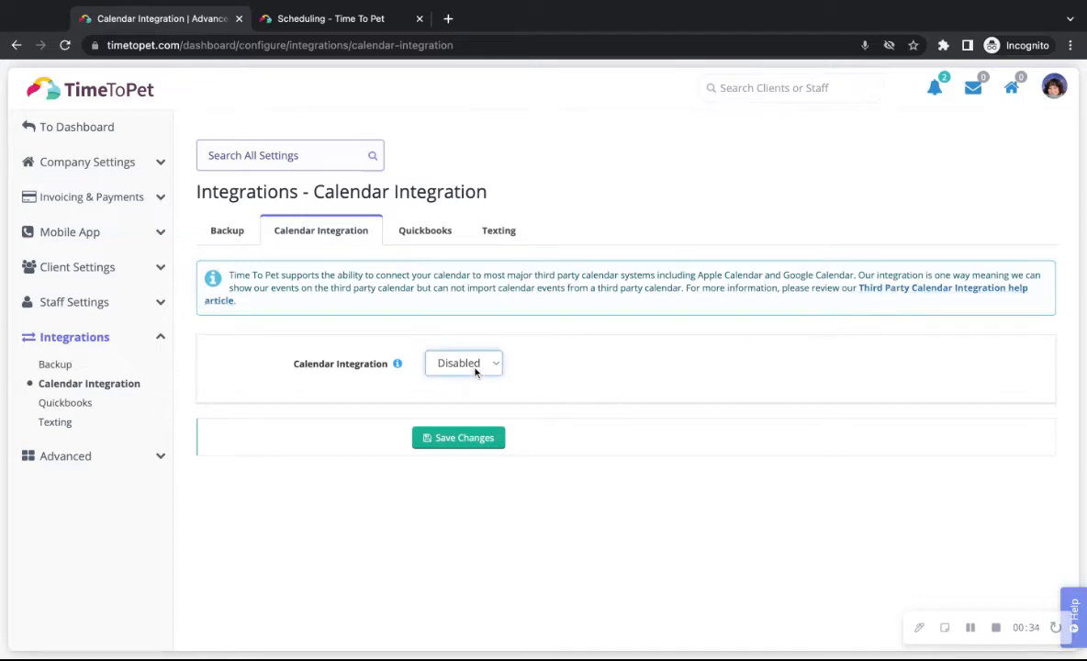
Set Calendar Integration to Enabled and review the company and Courtney's staff calendar URLs
left_click(463, 364)
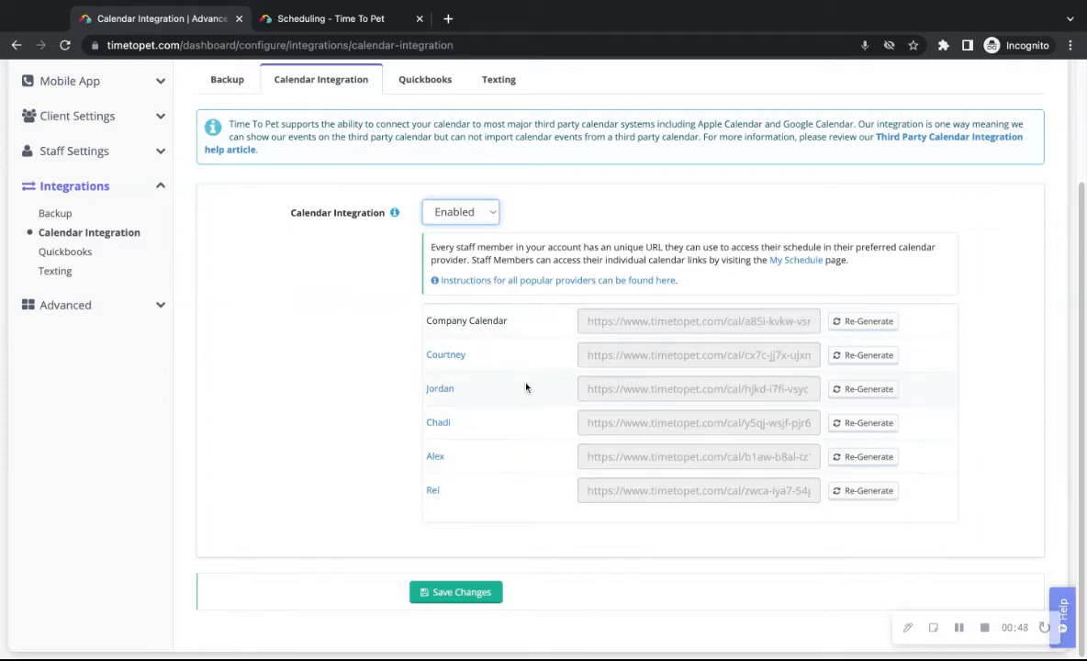
mouse_move(555, 404)
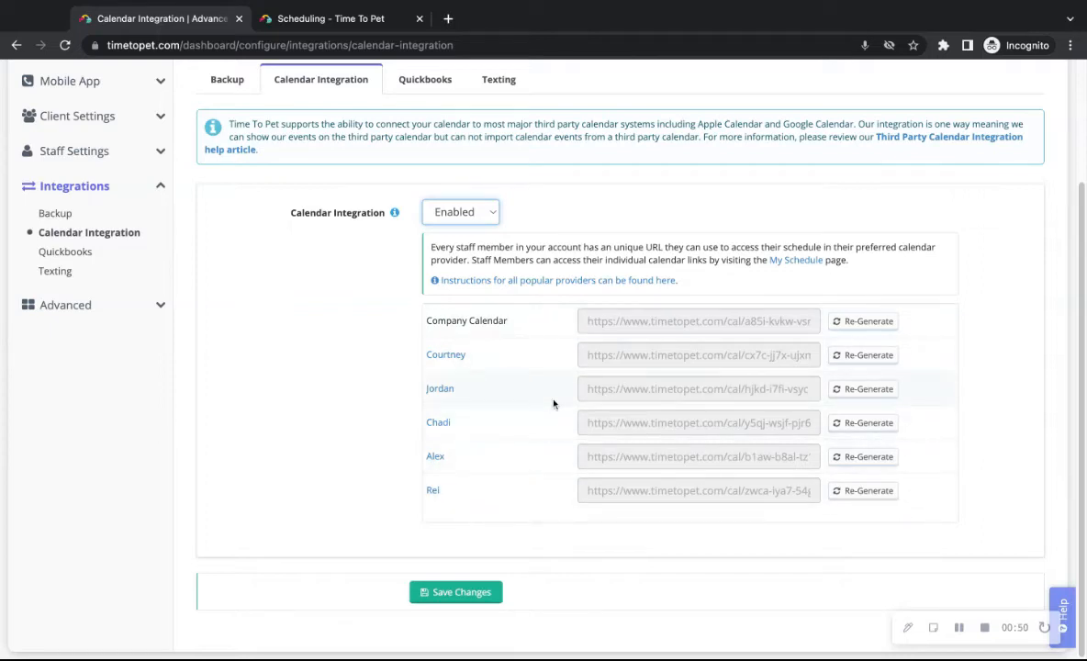
mouse_move(672, 371)
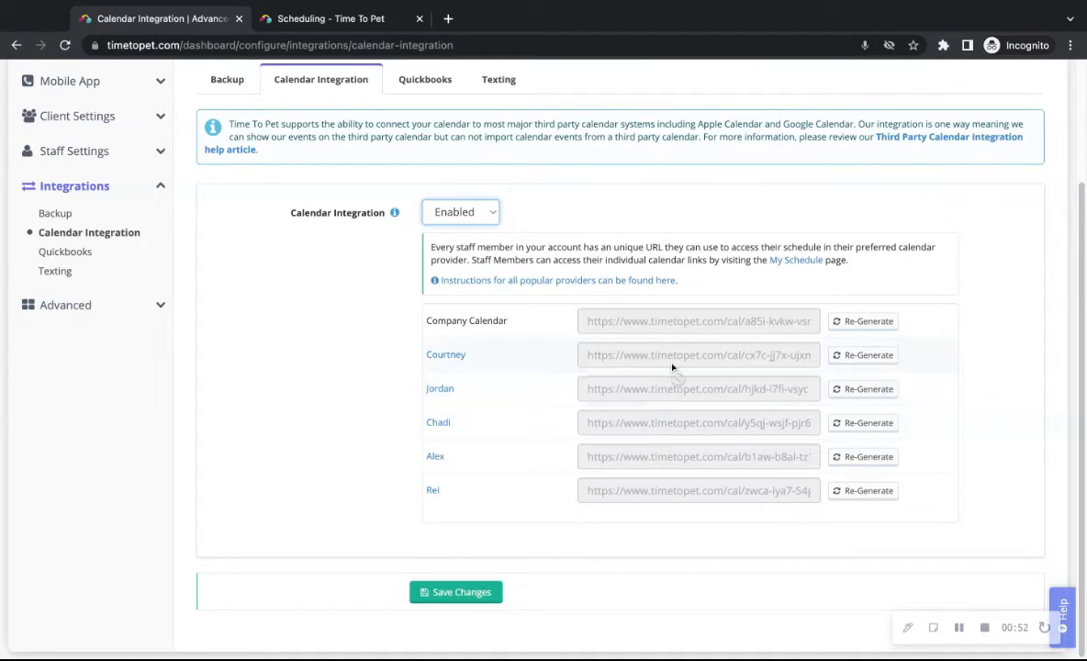
left_click(698, 354)
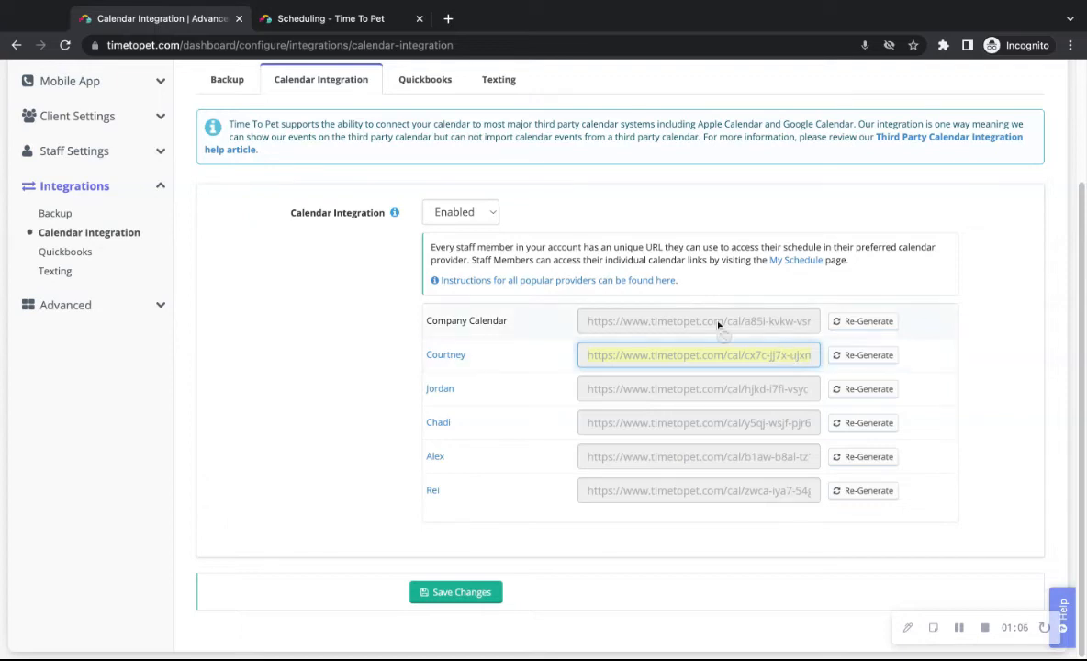
From My Schedule under Scheduling, show this staff member's personal calendar URL
left_click(330, 18)
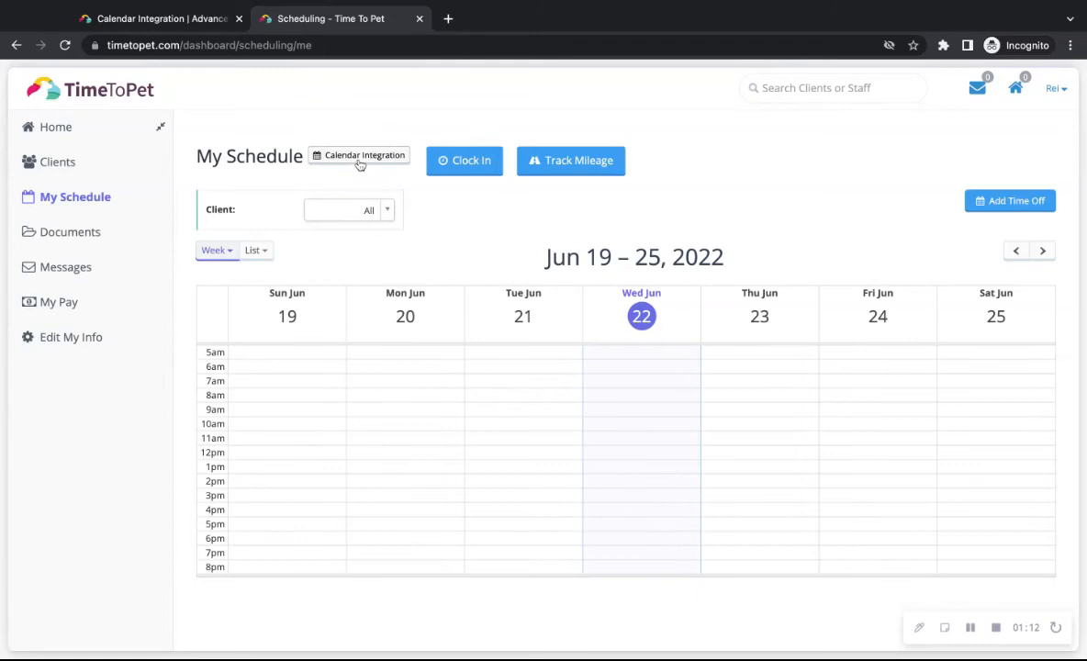
left_click(358, 155)
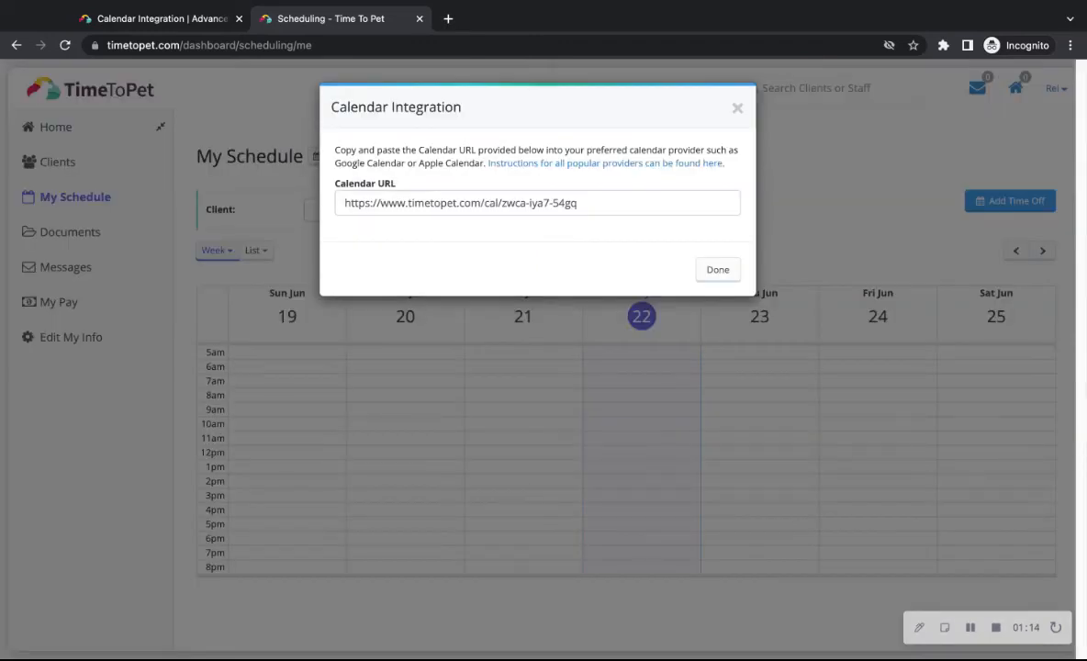